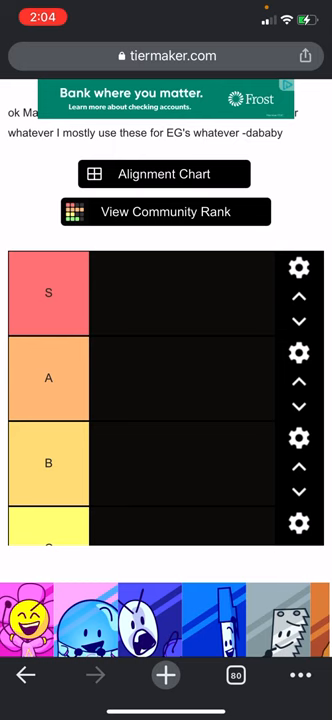
{"action": "scroll", "scroll_direction": "down", "scroll_amount": 3}
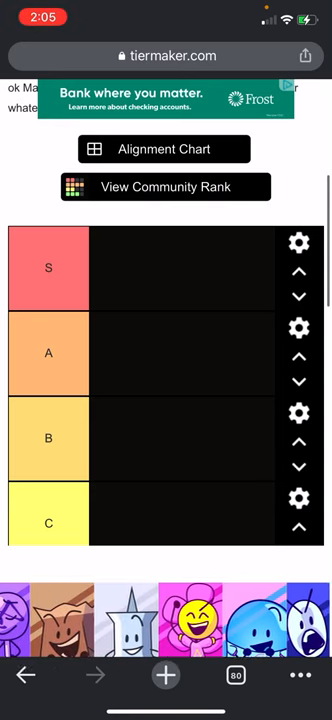
{"action": "scroll", "scroll_direction": "left", "scroll_amount": 3}
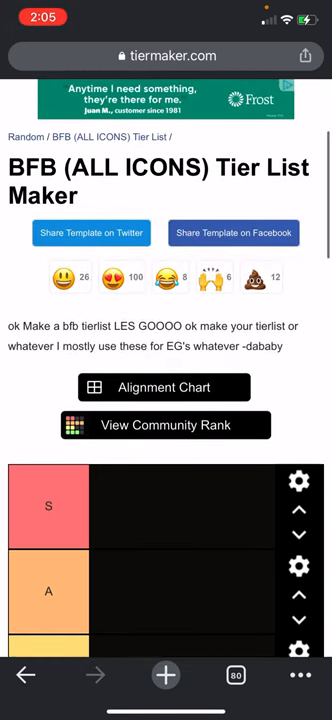
{"action": "scroll", "scroll_direction": "down", "scroll_amount": 3}
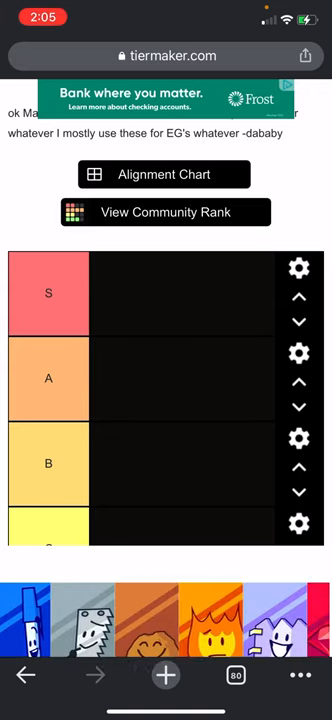
{"action": "scroll", "scroll_direction": "left", "scroll_amount": 3}
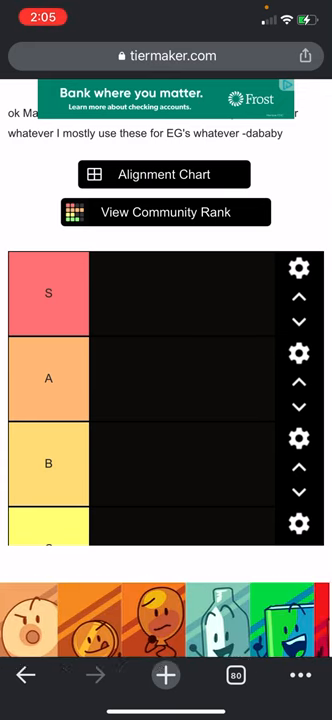
{"action": "scroll", "scroll_direction": "left", "scroll_amount": 3}
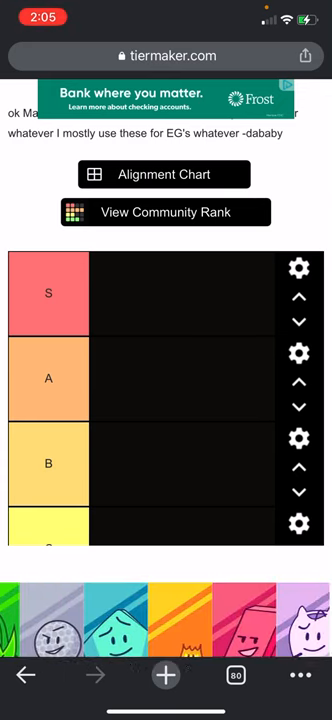
{"action": "scroll", "scroll_direction": "left", "scroll_amount": 3}
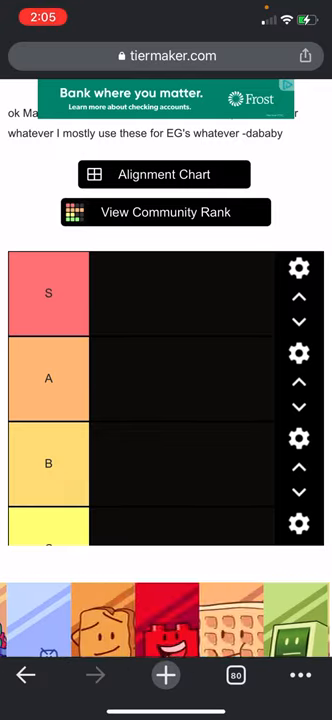
{"action": "scroll", "scroll_direction": "left", "scroll_amount": 3}
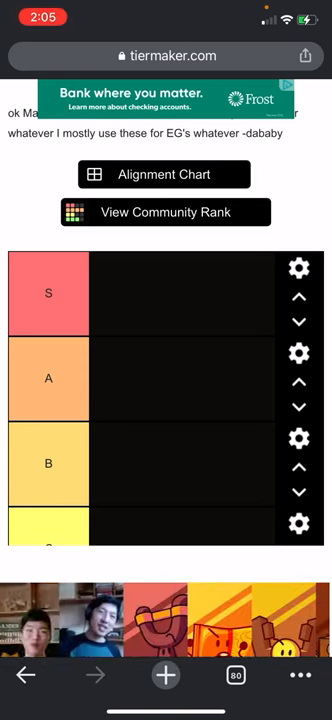
{"action": "scroll", "scroll_direction": "left", "scroll_amount": 3}
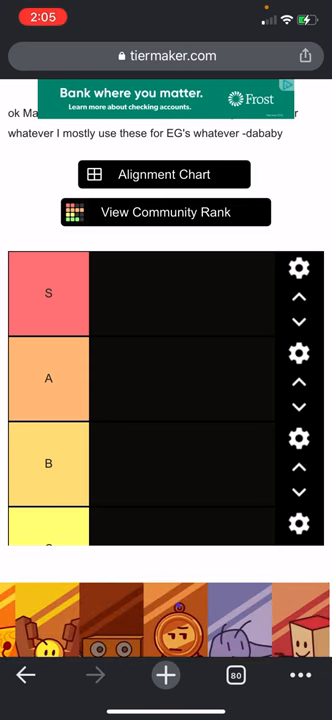
{"action": "scroll", "scroll_direction": "left", "scroll_amount": 3}
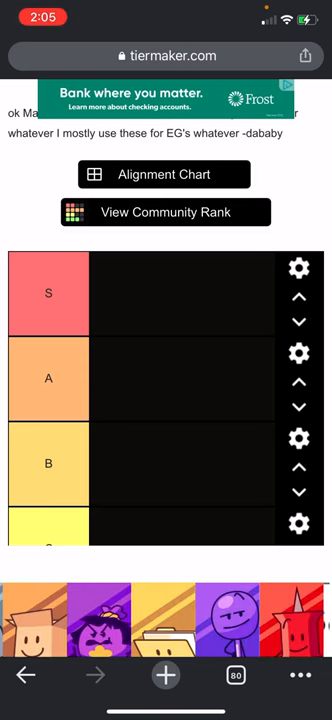
{"action": "scroll", "scroll_direction": "left", "scroll_amount": 3}
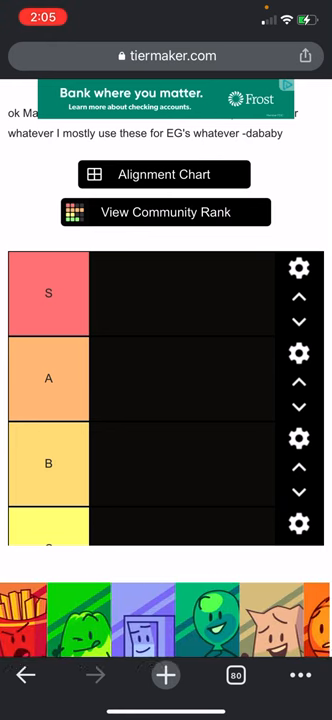
{"action": "scroll", "scroll_direction": "left", "scroll_amount": 3}
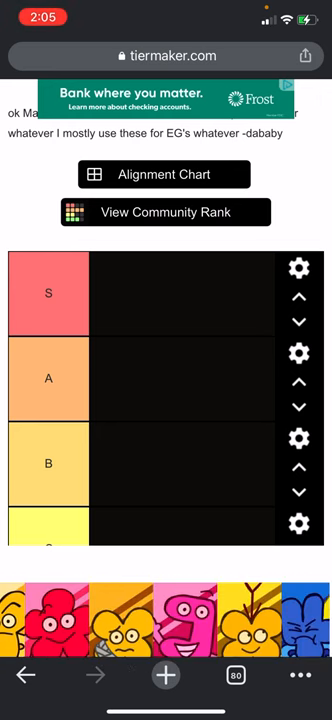
{"action": "scroll", "scroll_direction": "left", "scroll_amount": 3}
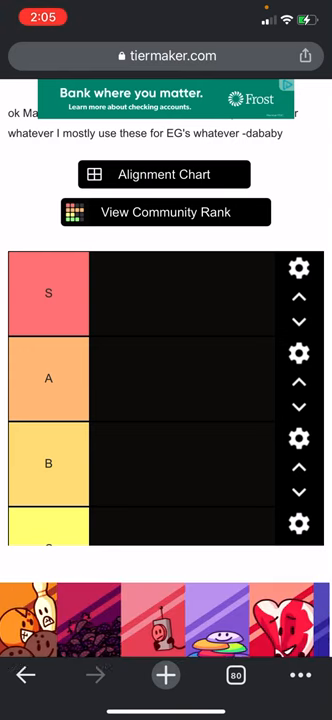
{"action": "scroll", "scroll_direction": "left", "scroll_amount": 3}
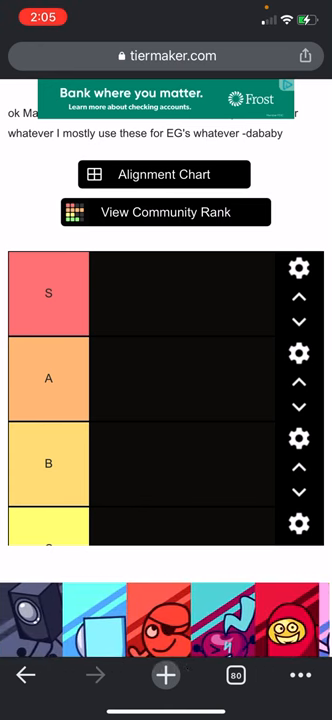
{"action": "scroll", "scroll_direction": "left", "scroll_amount": 3}
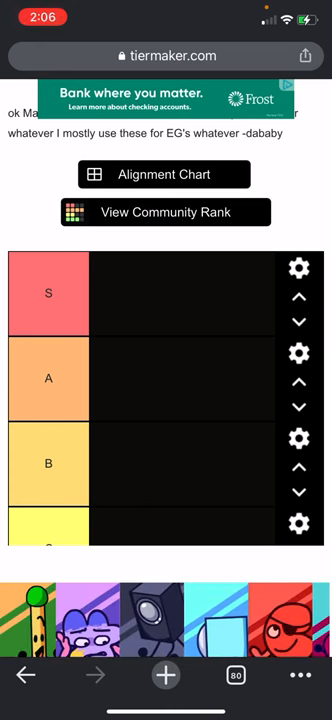
{"action": "scroll", "scroll_direction": "left", "scroll_amount": 3}
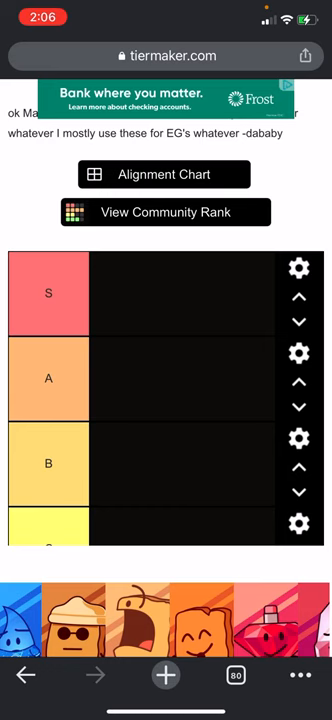
{"action": "scroll", "scroll_direction": "left", "scroll_amount": 3}
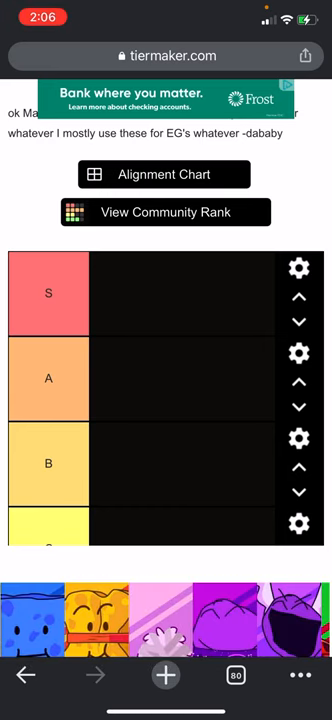
{"action": "scroll", "scroll_direction": "left", "scroll_amount": 3}
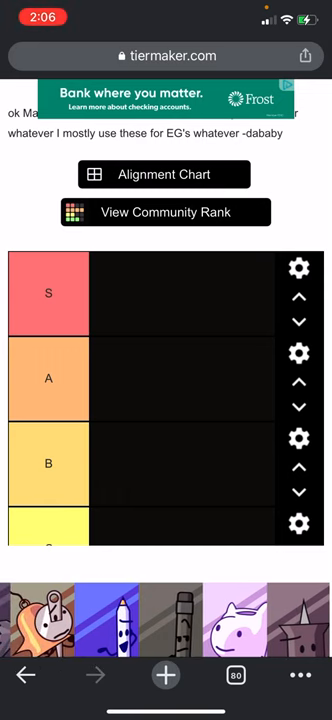
{"action": "scroll", "scroll_direction": "left", "scroll_amount": 3}
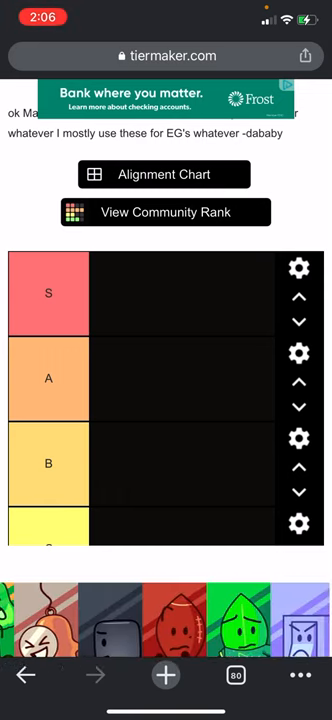
{"action": "scroll", "scroll_direction": "left", "scroll_amount": 3}
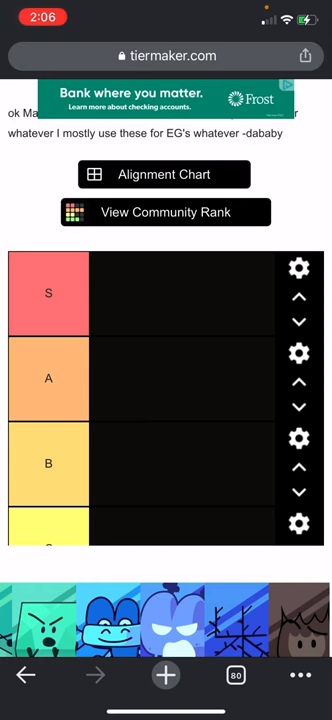
{"action": "scroll", "scroll_direction": "left", "scroll_amount": 3}
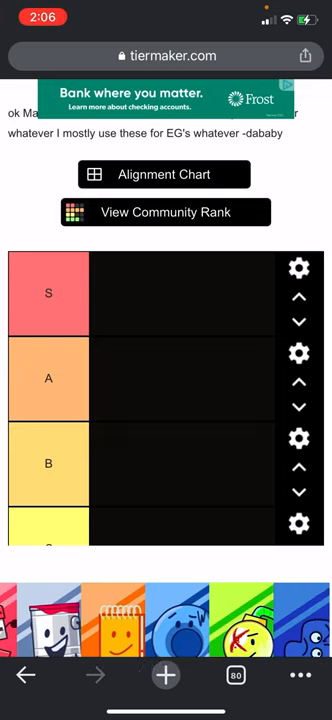
{"action": "scroll", "scroll_direction": "down", "scroll_amount": 3}
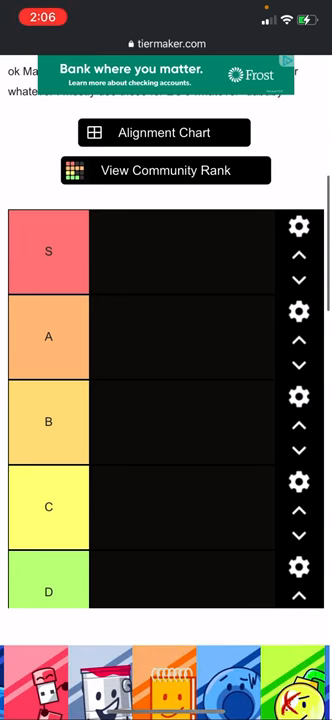
{"action": "scroll", "scroll_direction": "right", "scroll_amount": 3}
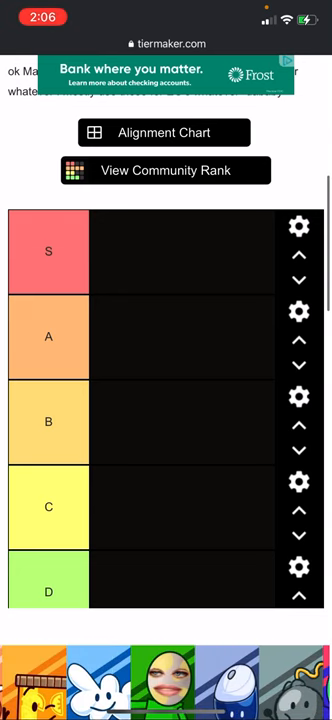
{"action": "scroll", "scroll_direction": "up", "scroll_amount": 3}
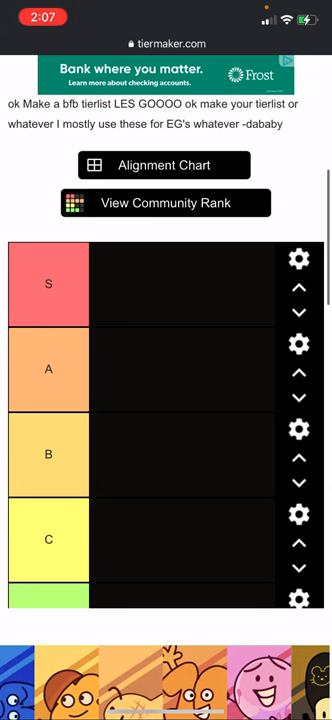
{"action": "scroll", "scroll_direction": "right", "scroll_amount": 3}
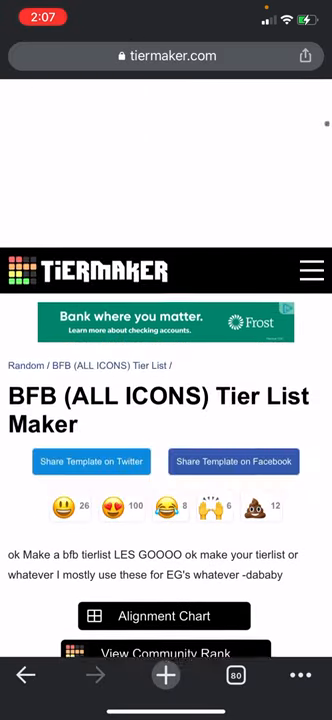
{"action": "scroll", "scroll_direction": "down", "scroll_amount": 3}
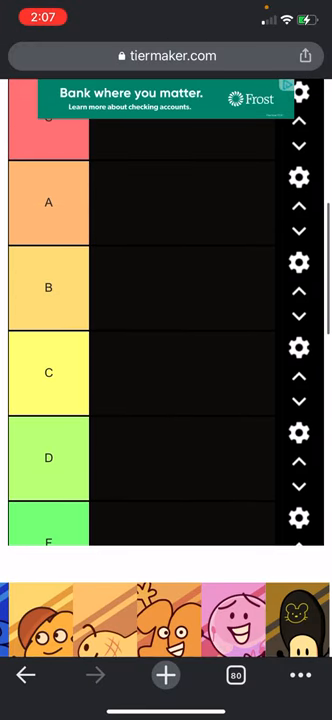